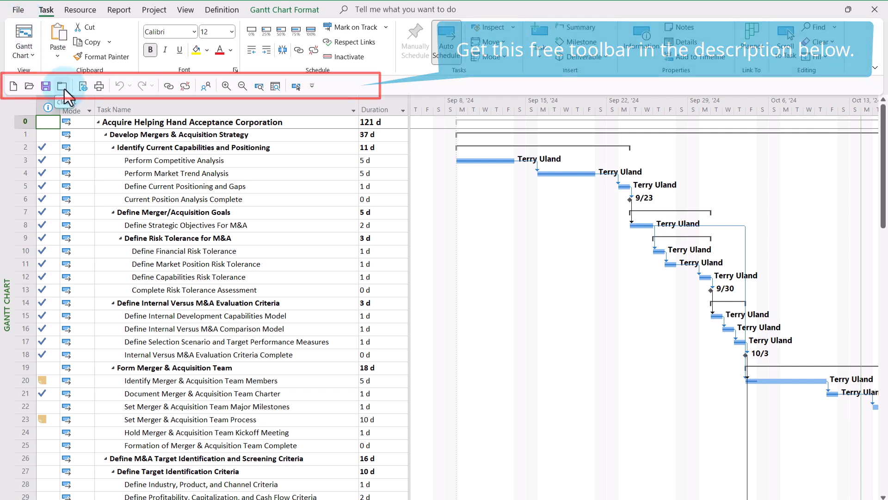
Close the Acquire Helping Hand Acceptance Corporation project, bringing up the check-in prompt.
{"action": "left_click", "coordinate": [62, 85]}
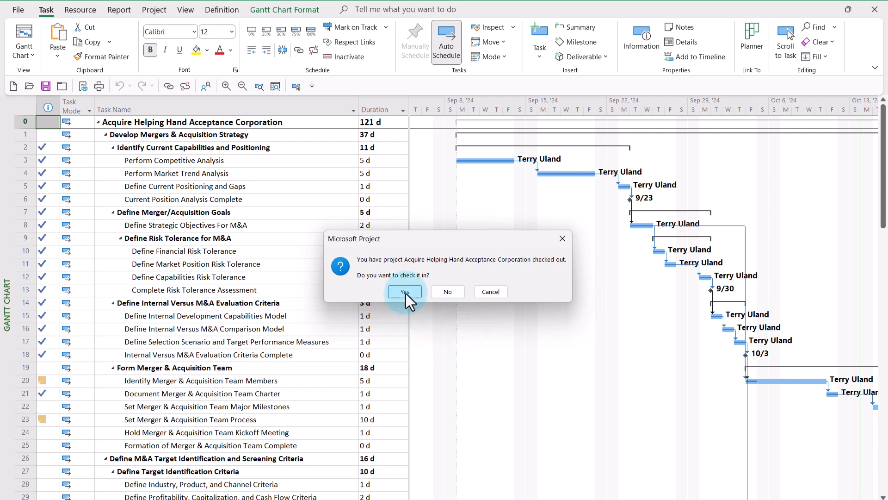
{"action": "mouse_move", "coordinate": [447, 291]}
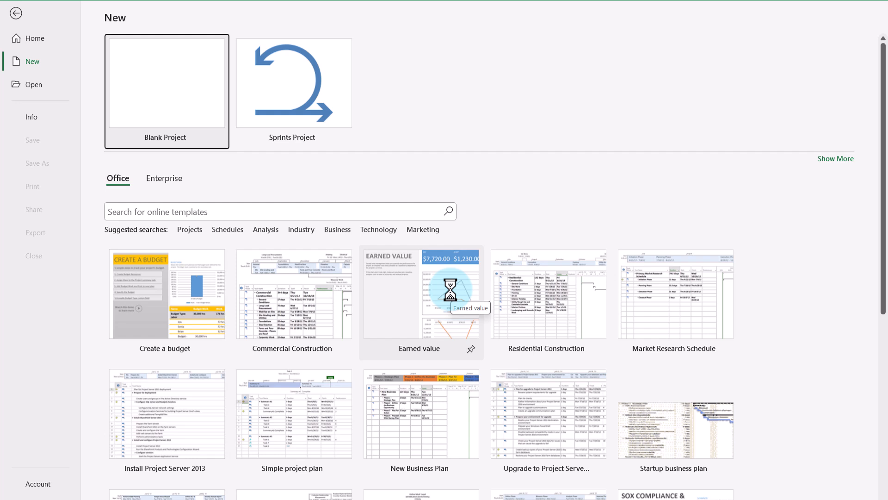
{"action": "mouse_move", "coordinate": [838, 40]}
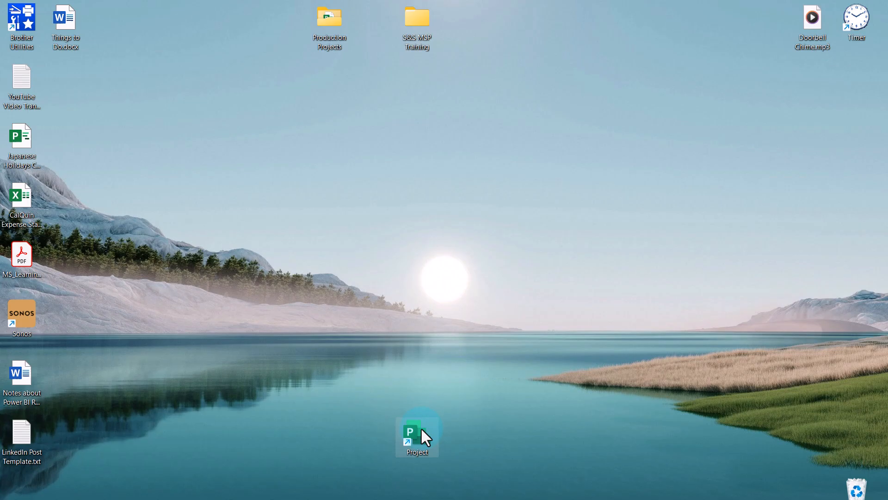
Relaunch Project Professional and start it in Work Offline mode.
{"action": "double_click", "coordinate": [417, 428]}
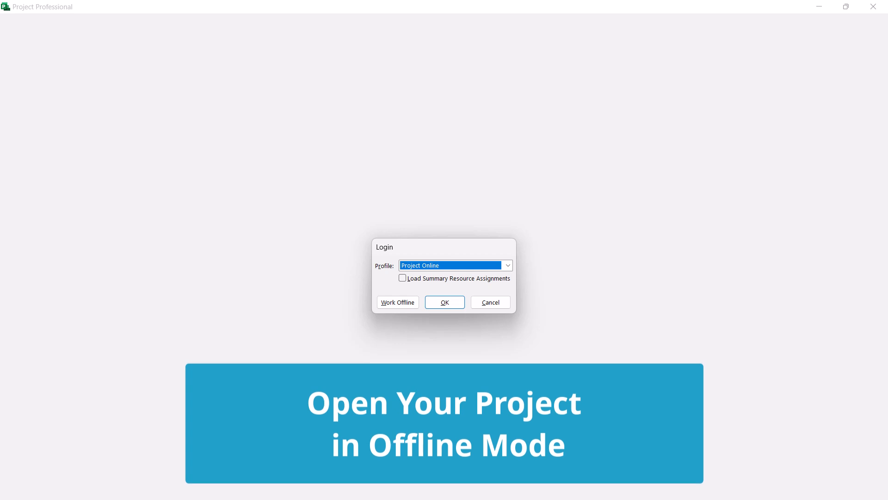
{"action": "mouse_move", "coordinate": [377, 325]}
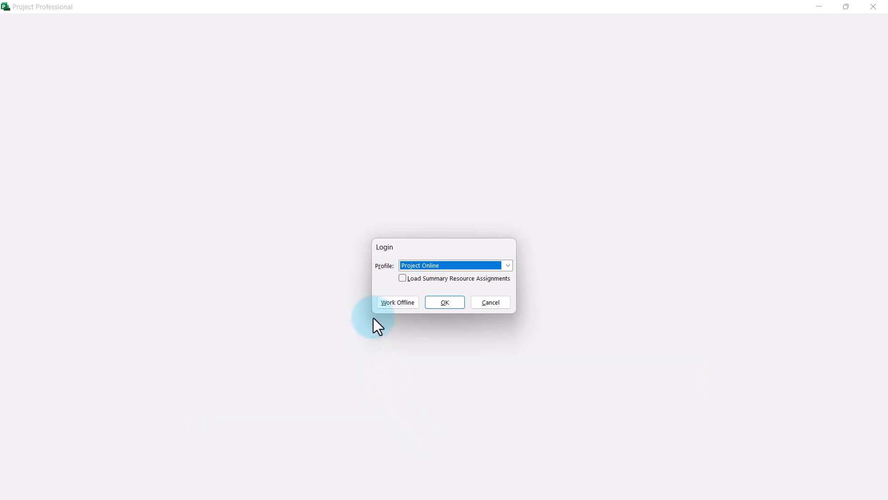
{"action": "mouse_move", "coordinate": [388, 282]}
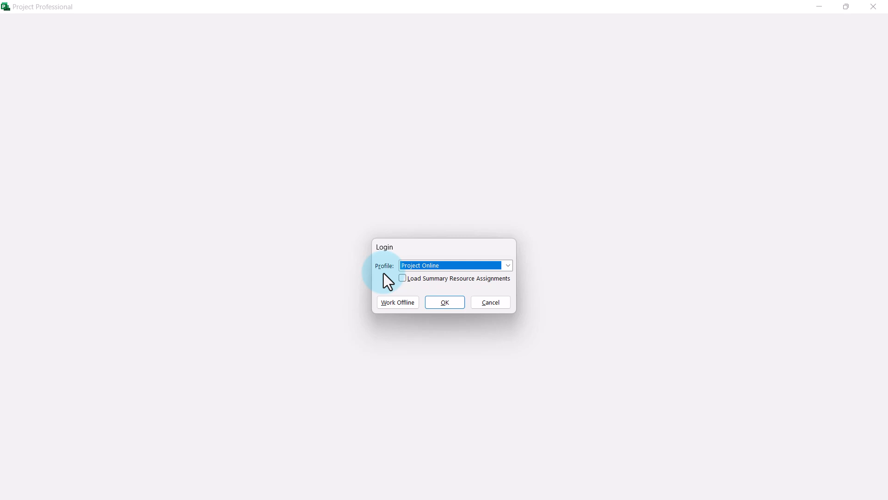
{"action": "mouse_move", "coordinate": [426, 279]}
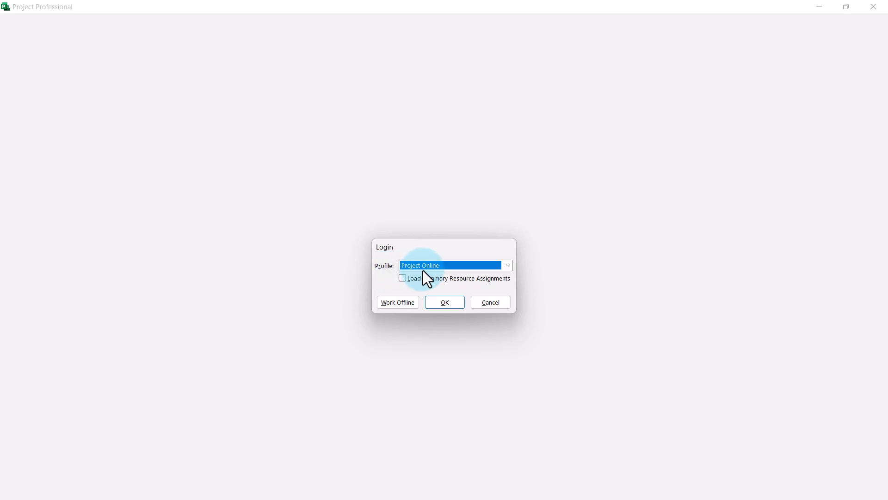
{"action": "mouse_move", "coordinate": [555, 270]}
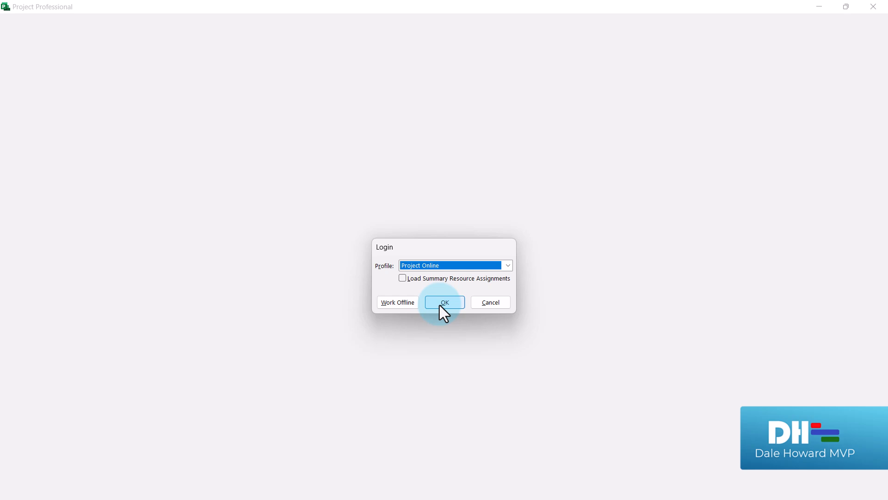
{"action": "mouse_move", "coordinate": [418, 316]}
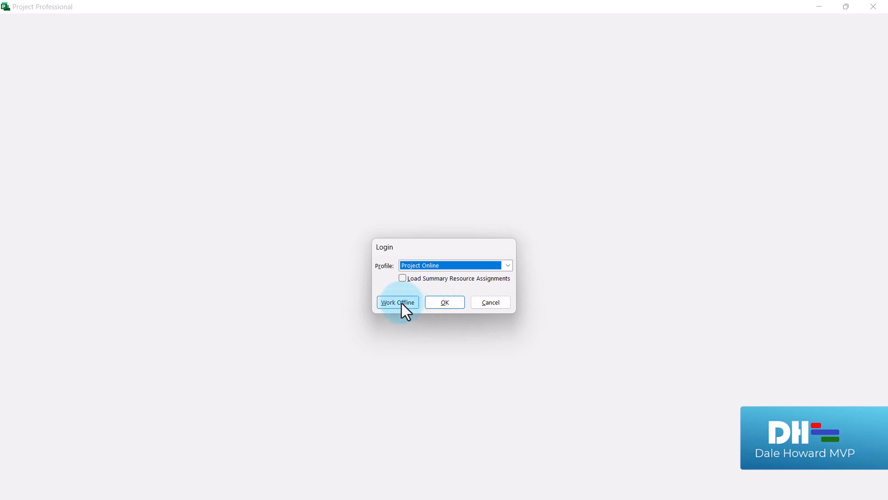
{"action": "left_click", "coordinate": [397, 302]}
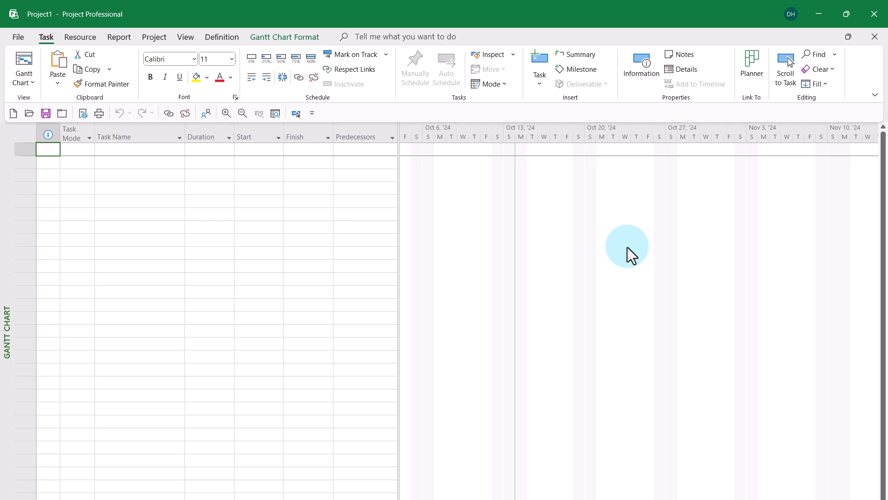
{"action": "mouse_move", "coordinate": [102, 175]}
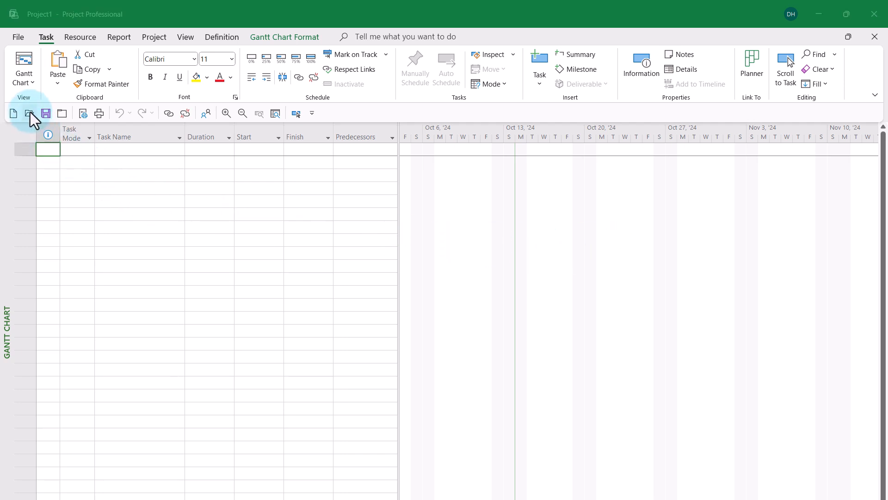
Open Acquire Helping Hand Acceptance Corporation read/write from the offline cache.
{"action": "left_click", "coordinate": [30, 113]}
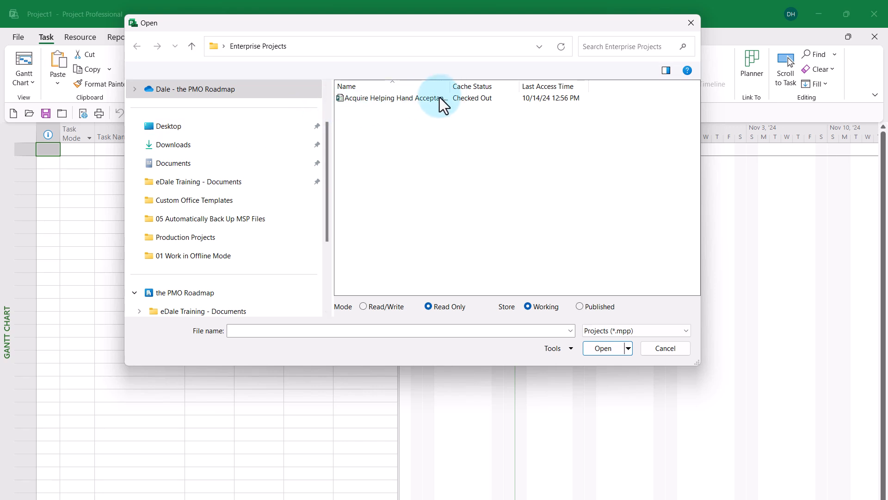
{"action": "left_click", "coordinate": [396, 97]}
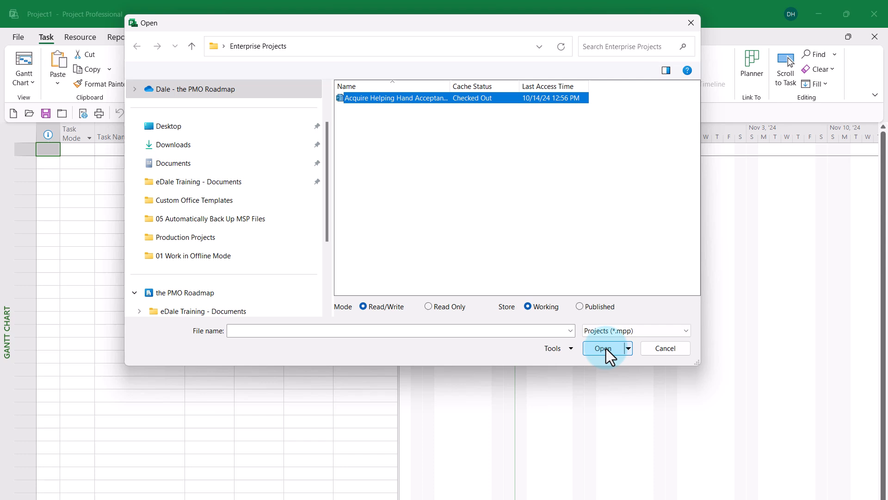
{"action": "left_click", "coordinate": [603, 348]}
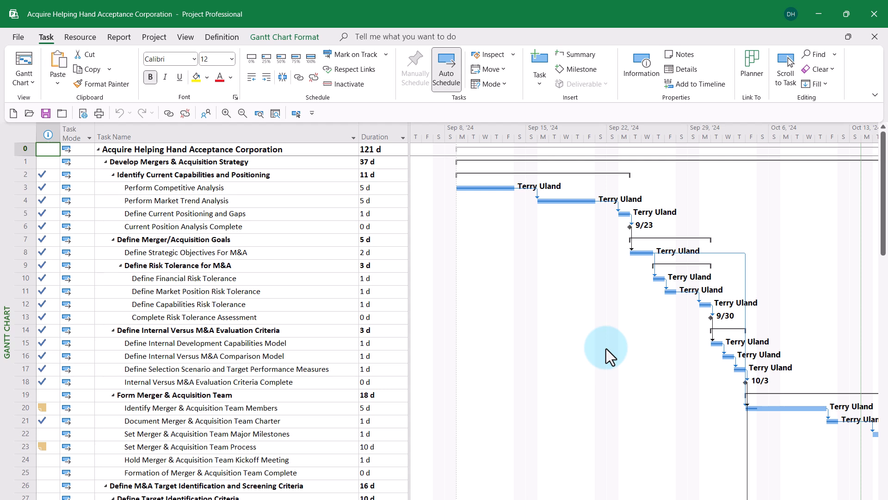
{"action": "mouse_move", "coordinate": [416, 396]}
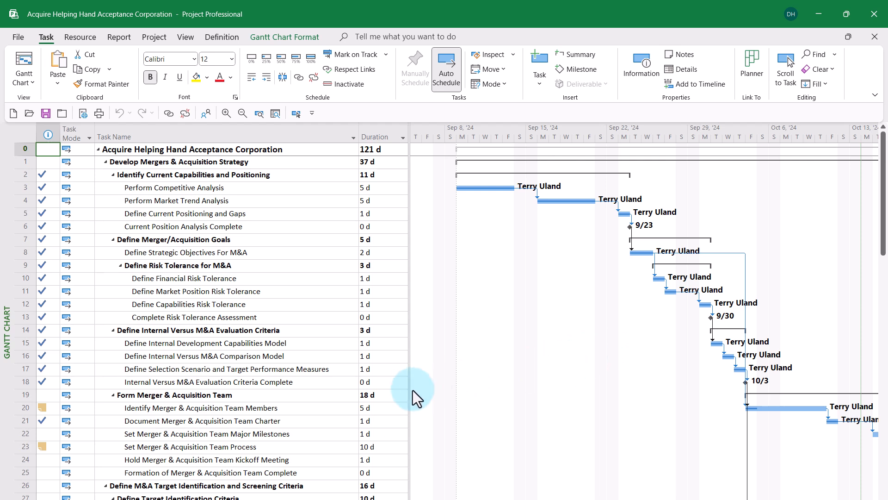
Select the team member tasks in rows 20 and 21.
{"action": "left_click", "coordinate": [201, 407]}
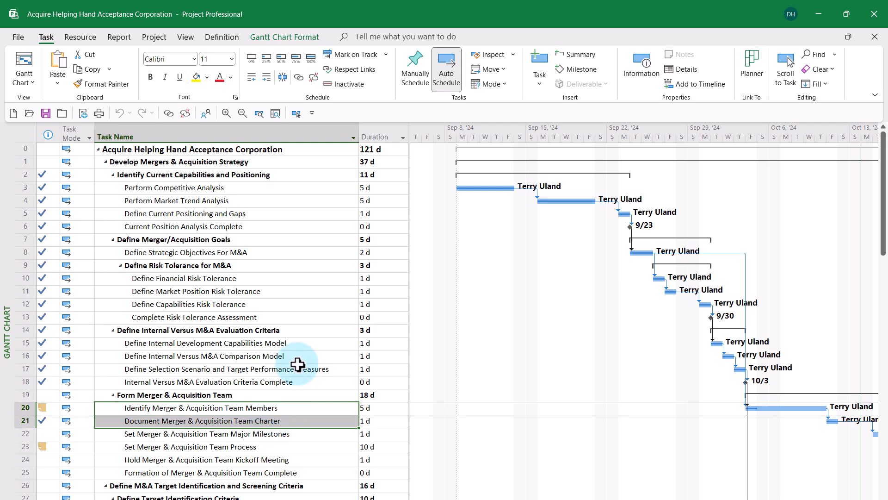
{"action": "mouse_move", "coordinate": [267, 195]}
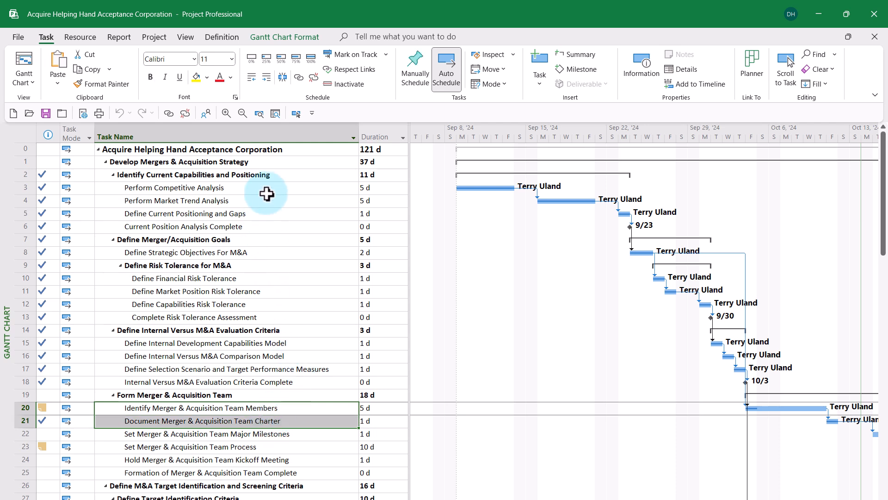
{"action": "mouse_move", "coordinate": [313, 63]}
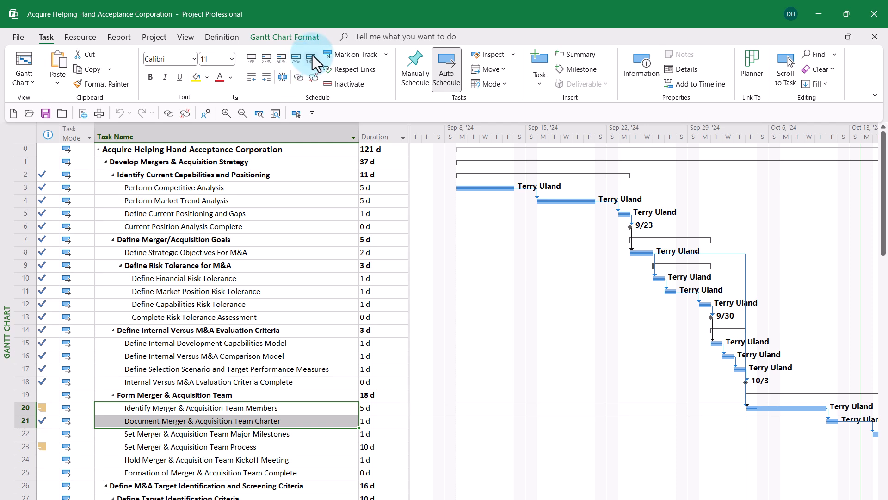
{"action": "mouse_move", "coordinate": [342, 218]}
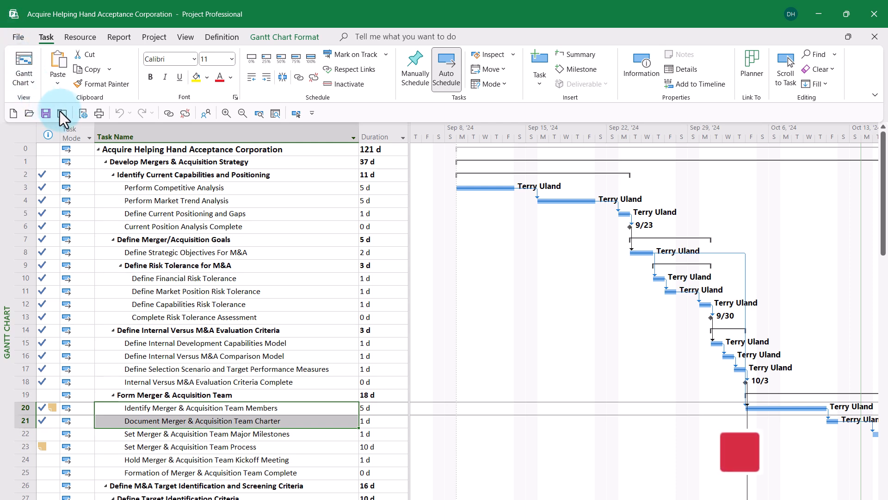
Save and close the project, keeping it checked out, then exit Project.
{"action": "left_click", "coordinate": [63, 112]}
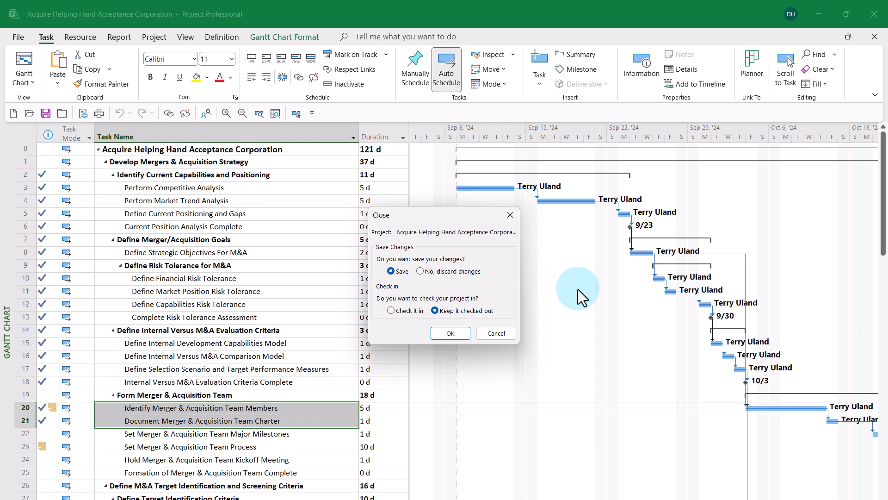
{"action": "mouse_move", "coordinate": [434, 277]}
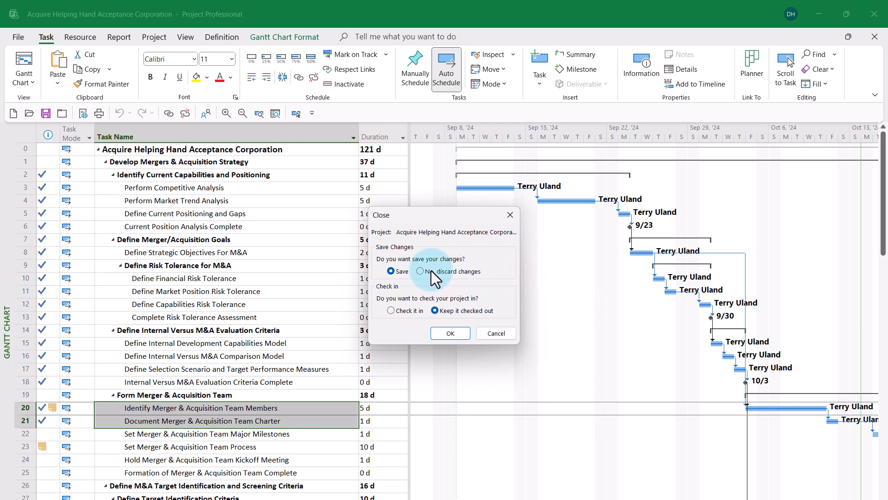
{"action": "mouse_move", "coordinate": [421, 270]}
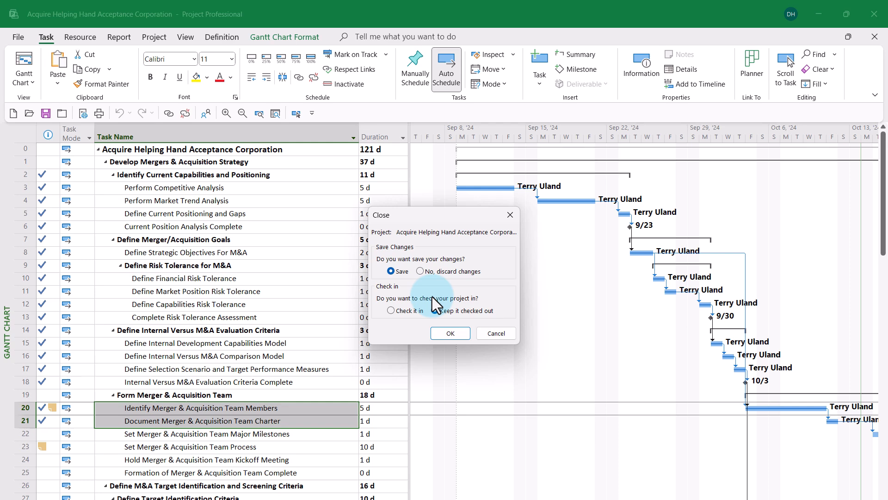
{"action": "left_click", "coordinate": [434, 310]}
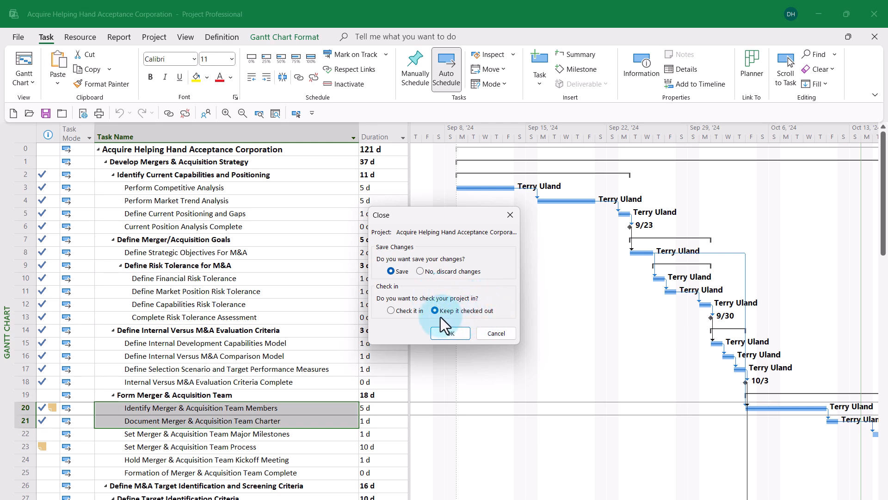
{"action": "mouse_move", "coordinate": [486, 320]}
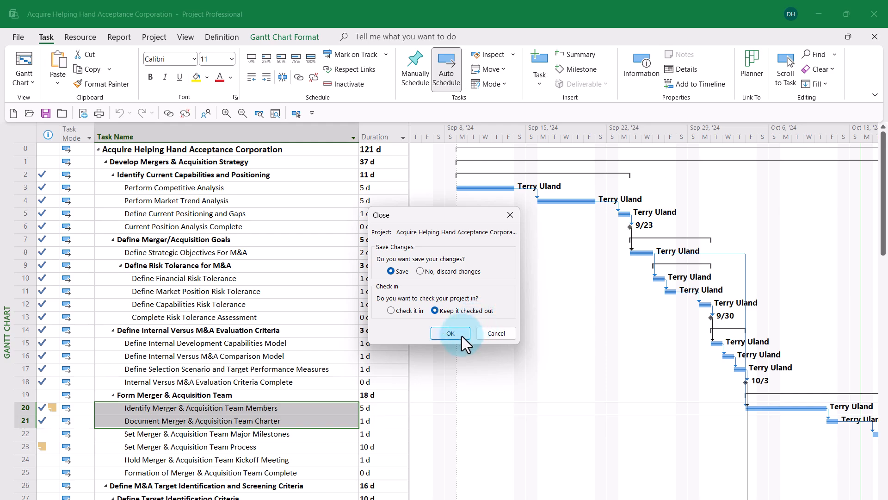
{"action": "left_click", "coordinate": [450, 333]}
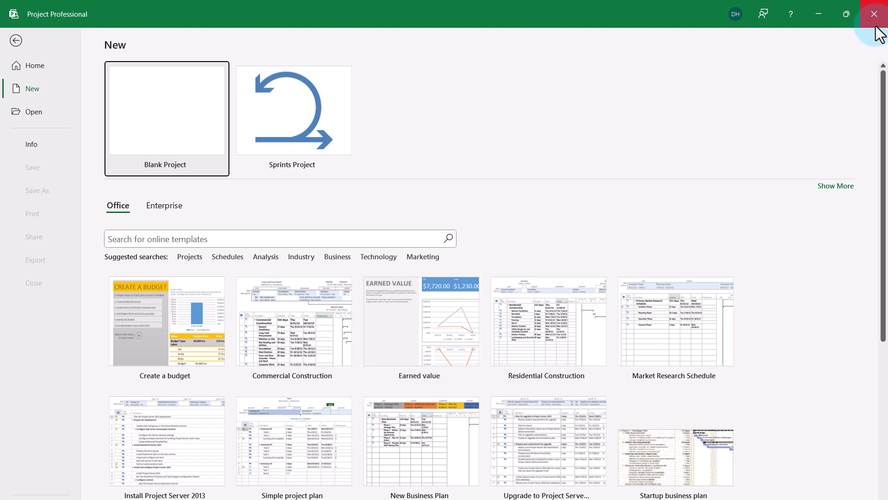
{"action": "left_click", "coordinate": [874, 14]}
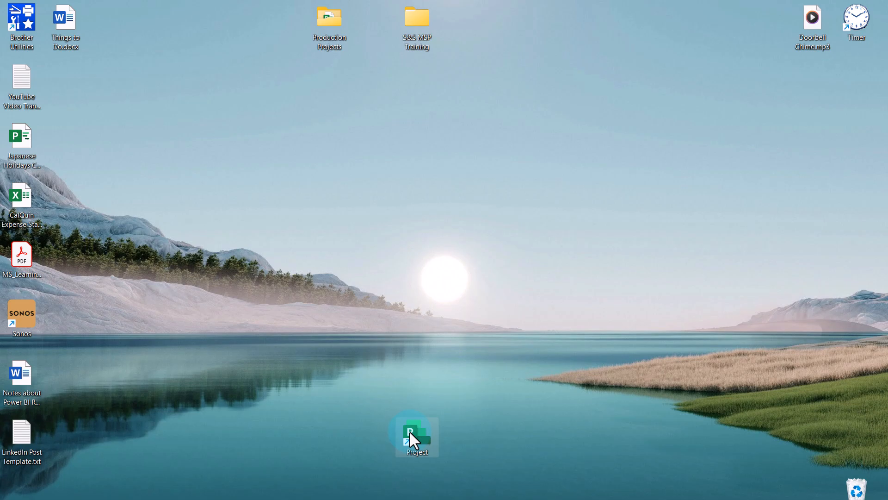
Relaunch Project Professional and log in with the Project Online profile.
{"action": "double_click", "coordinate": [416, 435]}
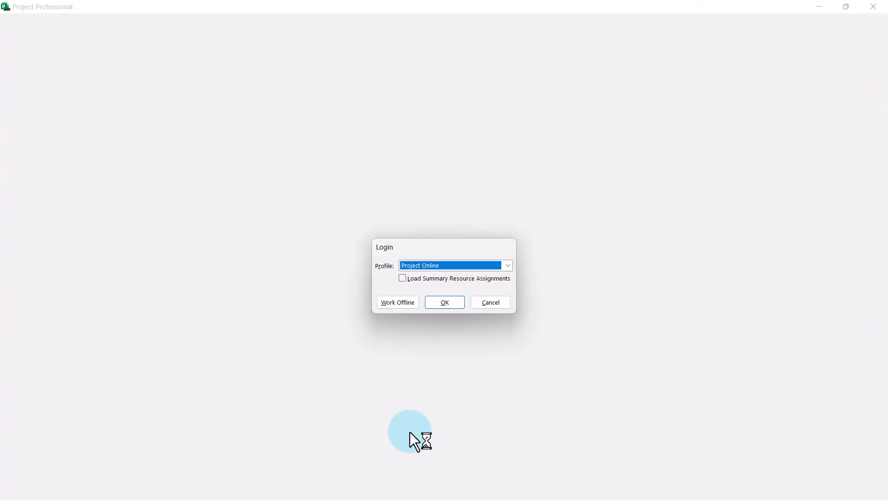
{"action": "mouse_move", "coordinate": [457, 340]}
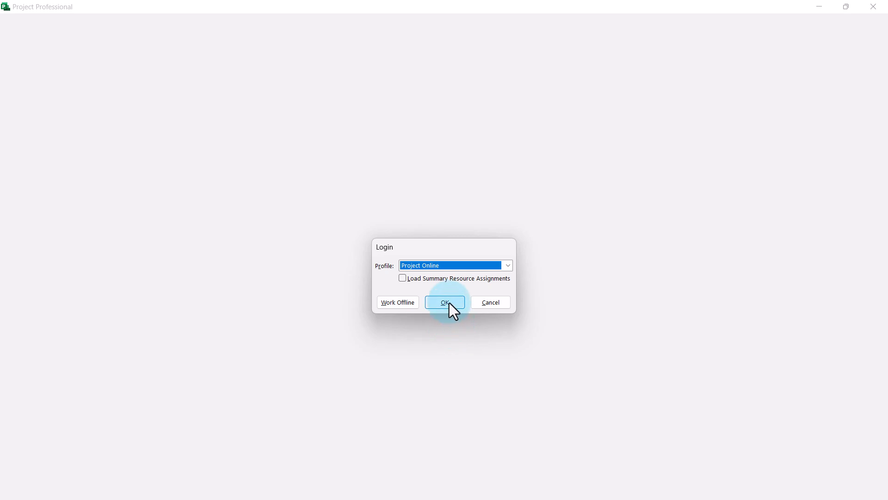
{"action": "left_click", "coordinate": [444, 302]}
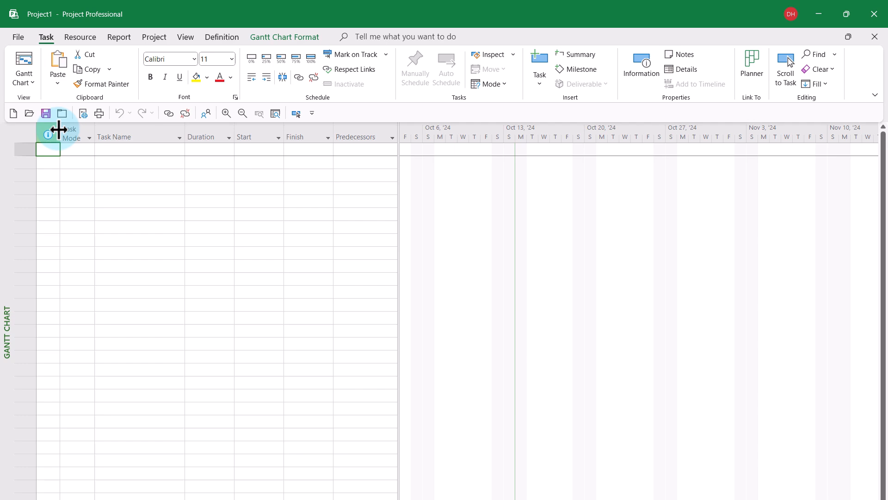
Open Acquire Helping Hand Acceptance Corporation read/write from Enterprise Projects.
{"action": "left_click", "coordinate": [29, 114]}
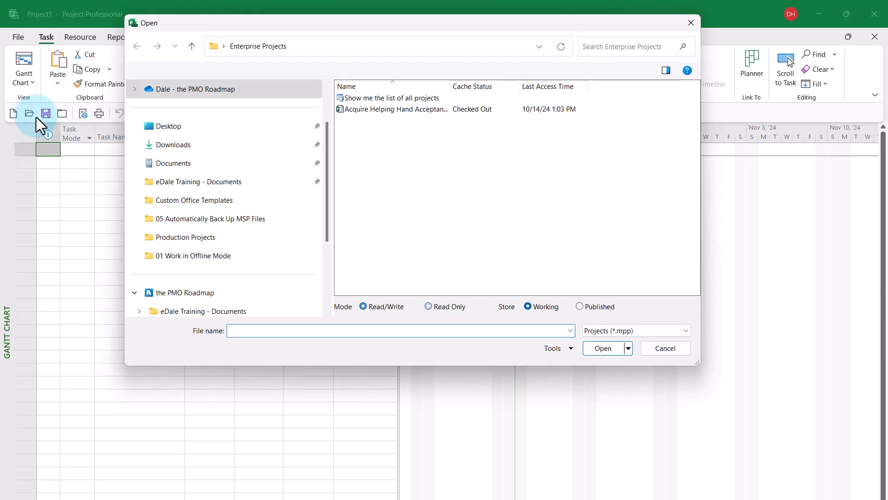
{"action": "left_click", "coordinate": [429, 306]}
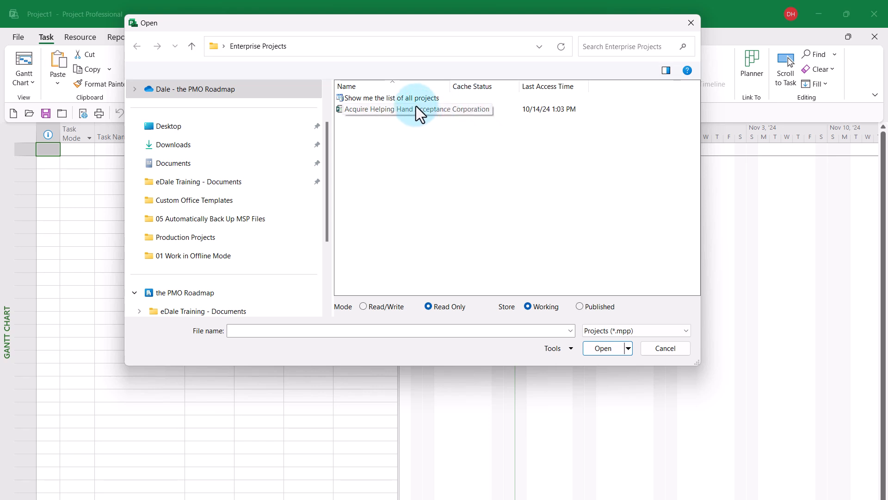
{"action": "left_click", "coordinate": [396, 108]}
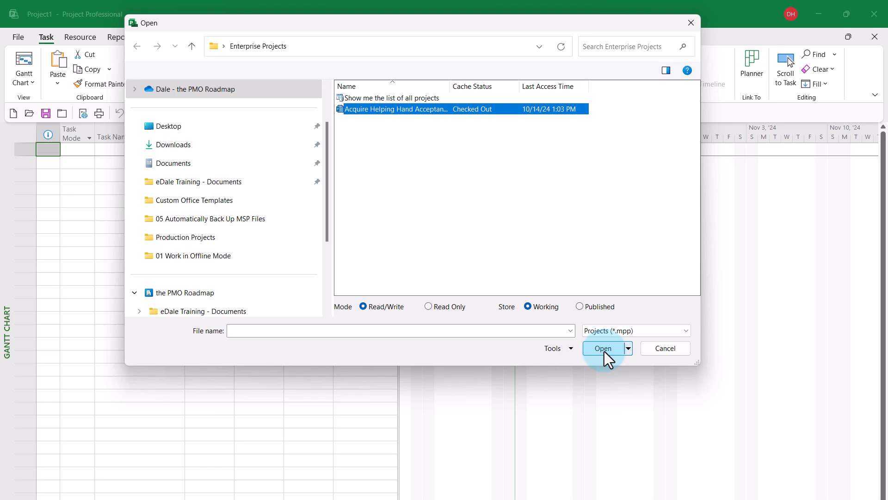
{"action": "left_click", "coordinate": [604, 348]}
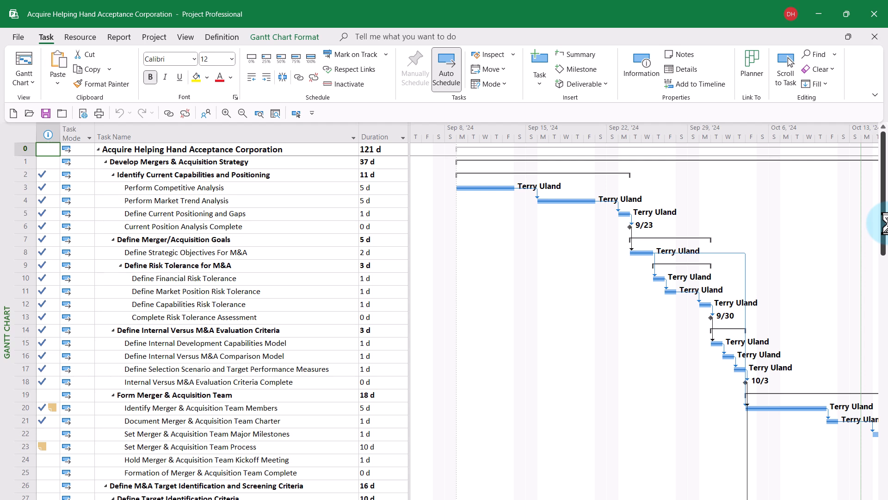
{"action": "mouse_move", "coordinate": [875, 233]}
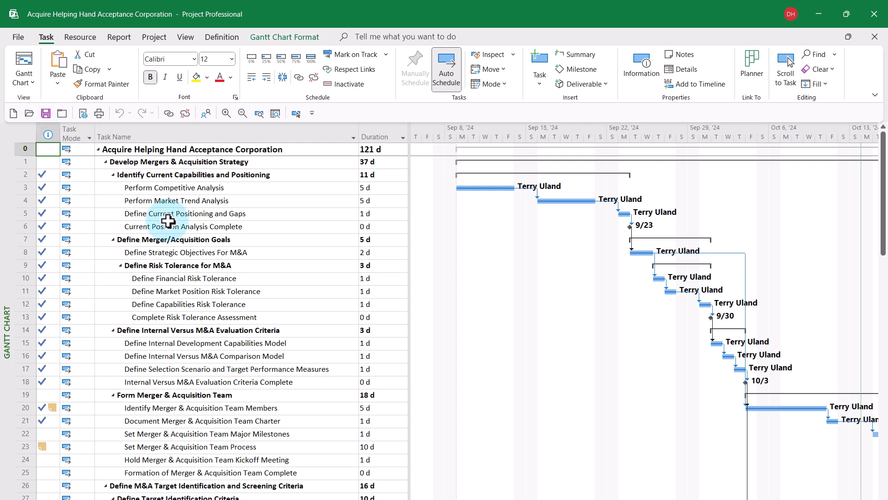
{"action": "mouse_move", "coordinate": [184, 252]}
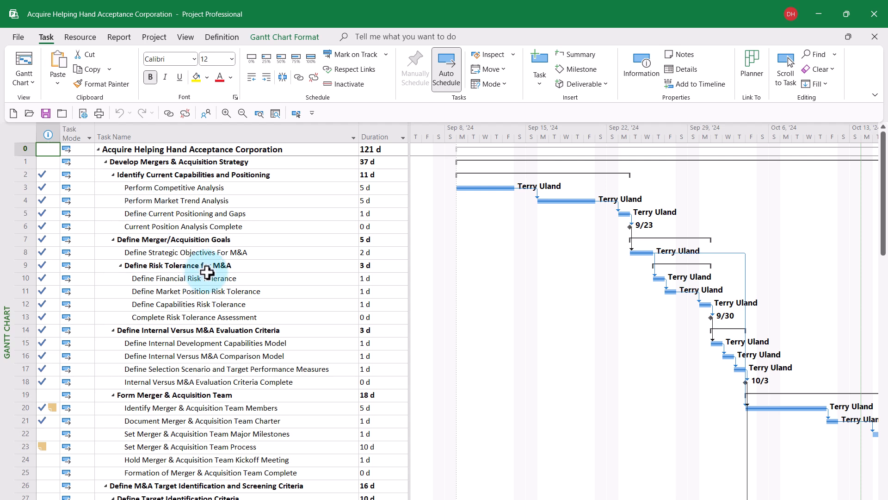
{"action": "mouse_move", "coordinate": [263, 328]}
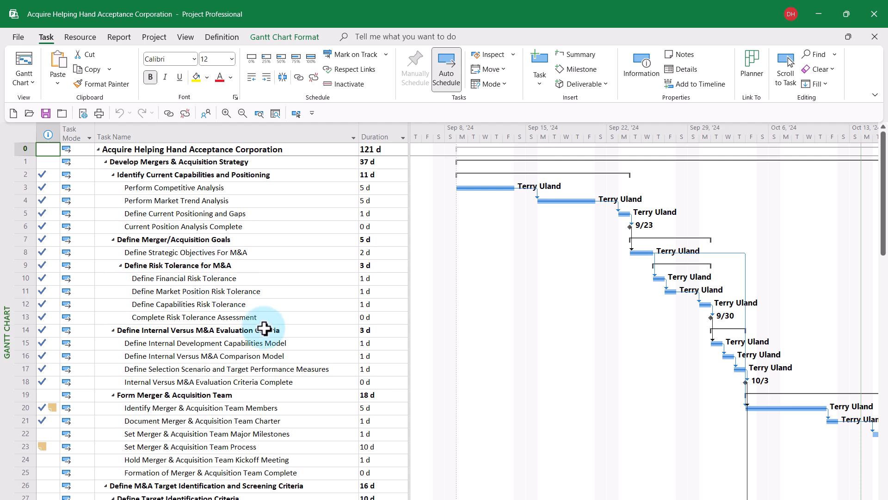
{"action": "mouse_move", "coordinate": [275, 410]}
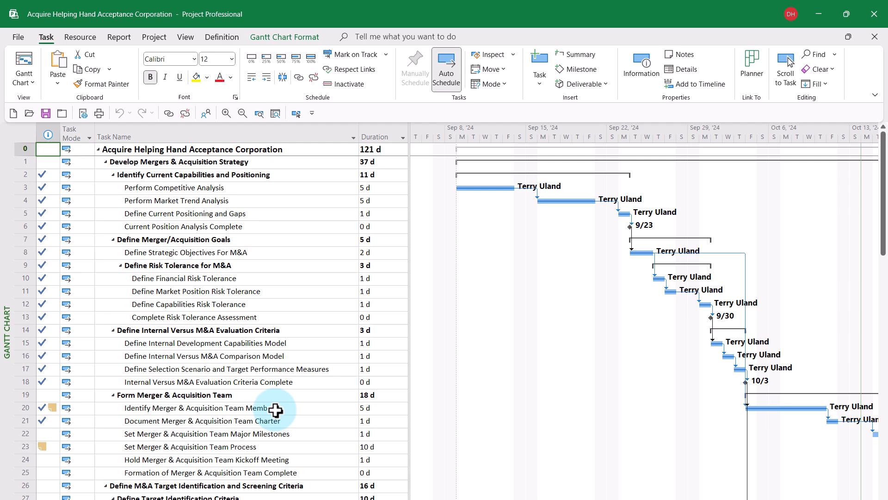
Set Set Merger & Acquisition Team Process (task 23) duration to 12 days.
{"action": "left_click", "coordinate": [374, 447]}
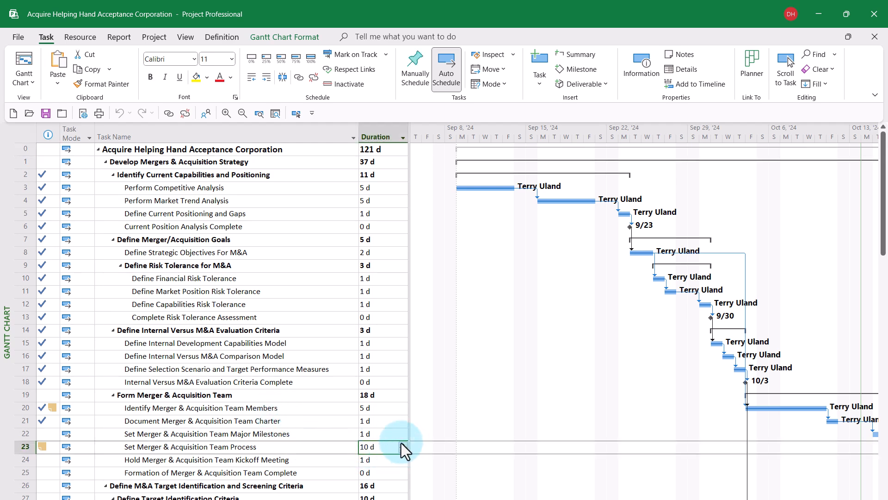
{"action": "left_click", "coordinate": [383, 446]}
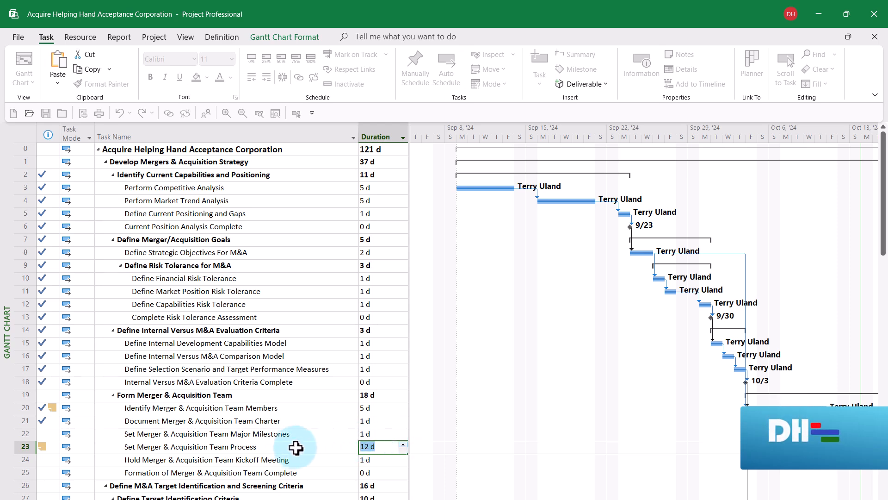
{"action": "left_click", "coordinate": [446, 64]}
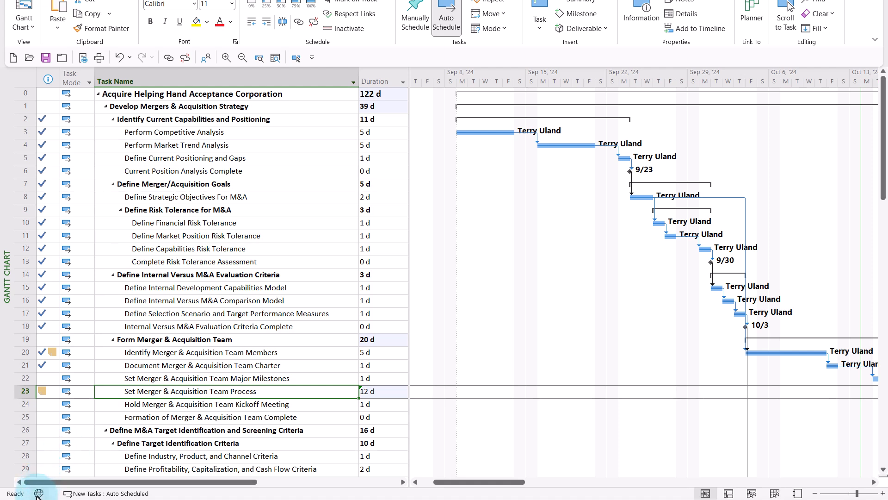
{"action": "mouse_move", "coordinate": [37, 492]}
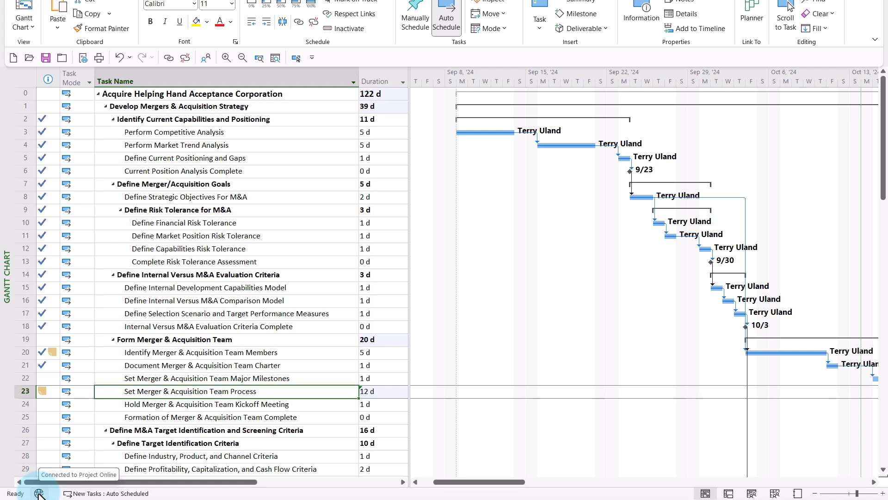
Show the Project Online connection options from the status bar.
{"action": "left_click", "coordinate": [38, 493]}
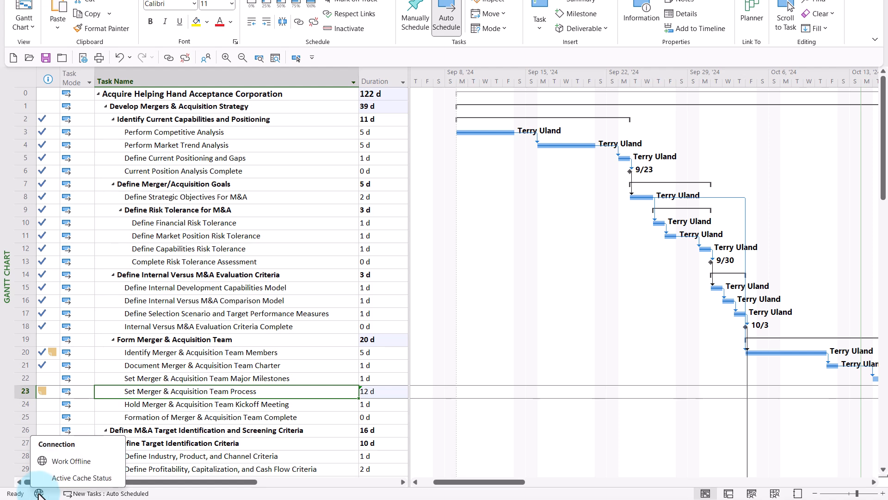
{"action": "mouse_move", "coordinate": [68, 462]}
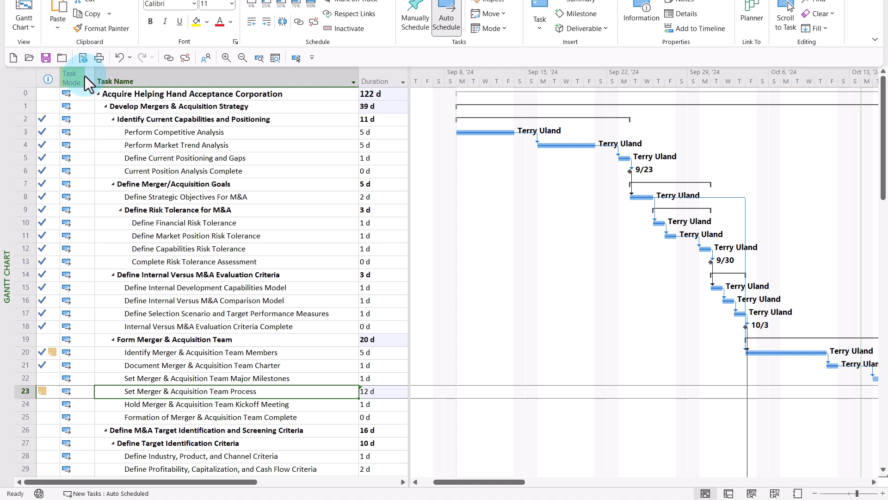
{"action": "mouse_move", "coordinate": [46, 59]}
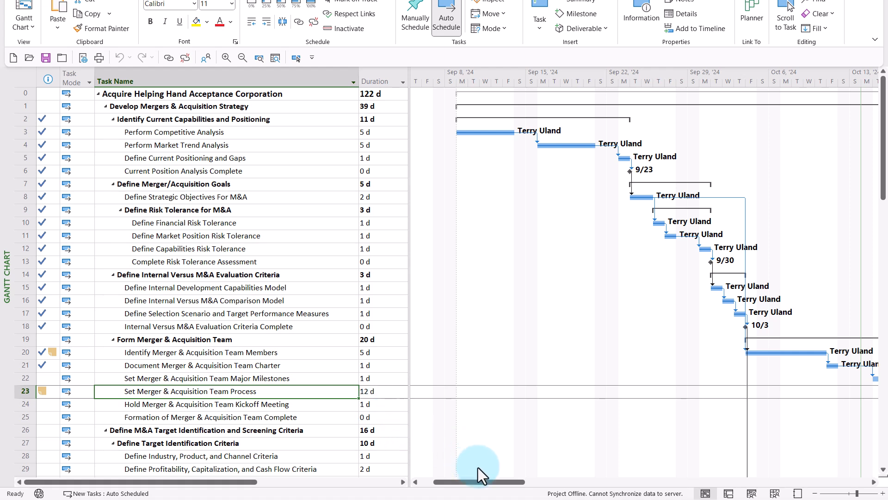
{"action": "mouse_move", "coordinate": [558, 493]}
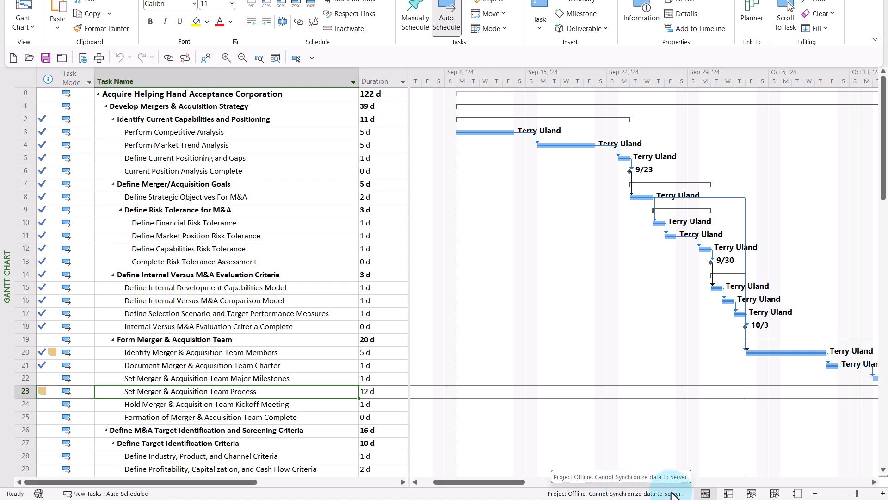
{"action": "mouse_move", "coordinate": [66, 179]}
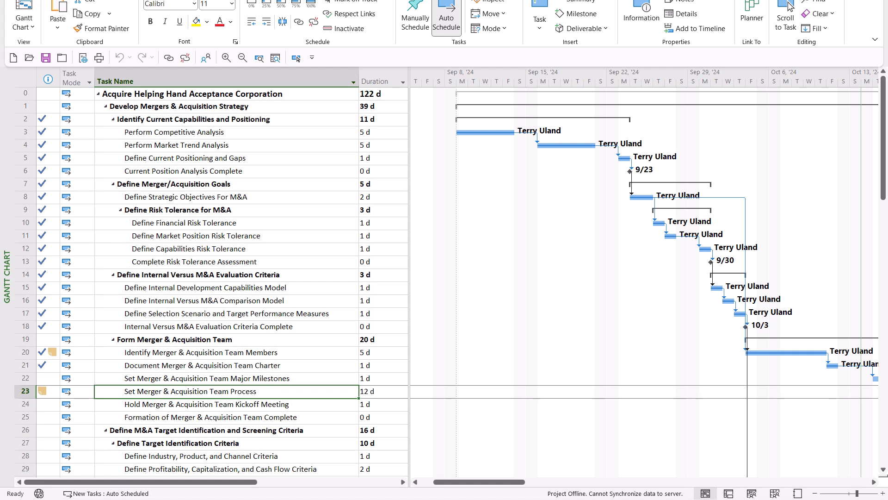
{"action": "mouse_move", "coordinate": [64, 379]}
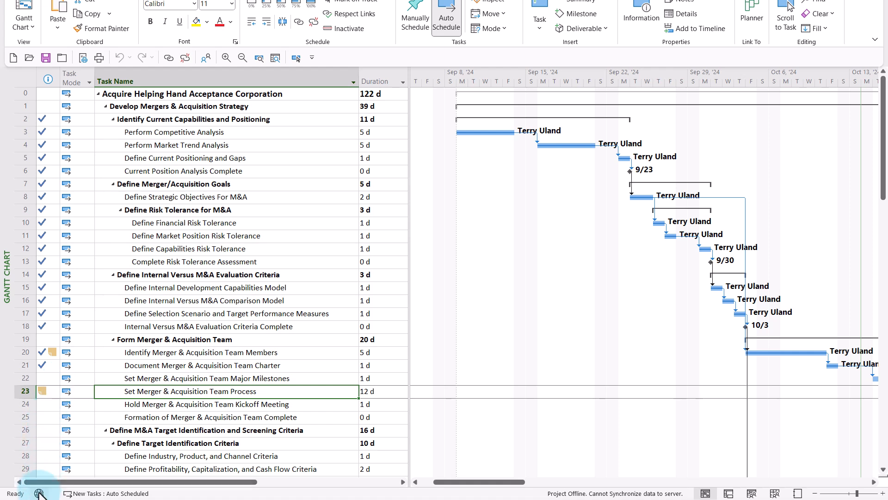
Reconnect to Project Online and save the 122-day schedule to the server.
{"action": "left_click", "coordinate": [39, 494]}
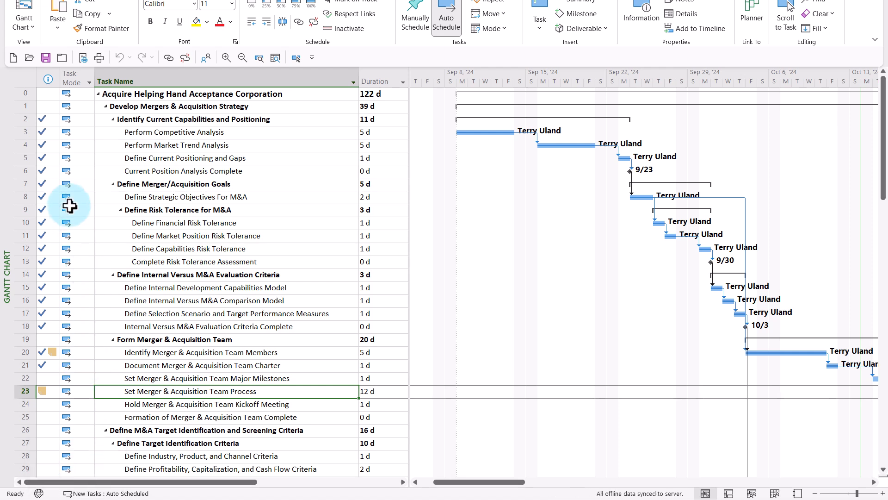
{"action": "mouse_move", "coordinate": [46, 58]}
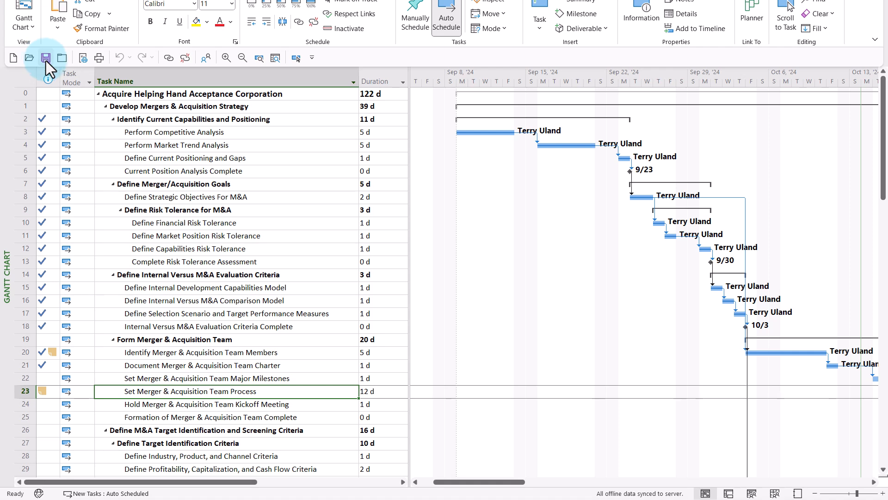
{"action": "left_click", "coordinate": [45, 58]}
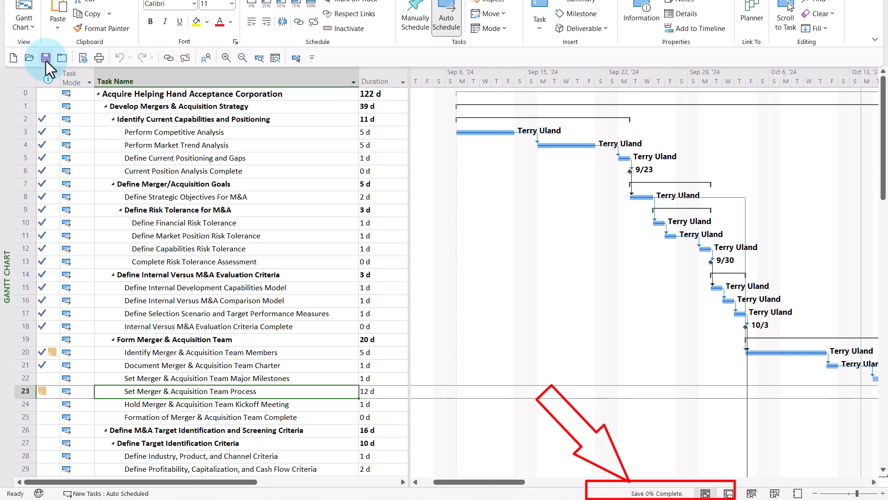
{"action": "left_click", "coordinate": [45, 57]}
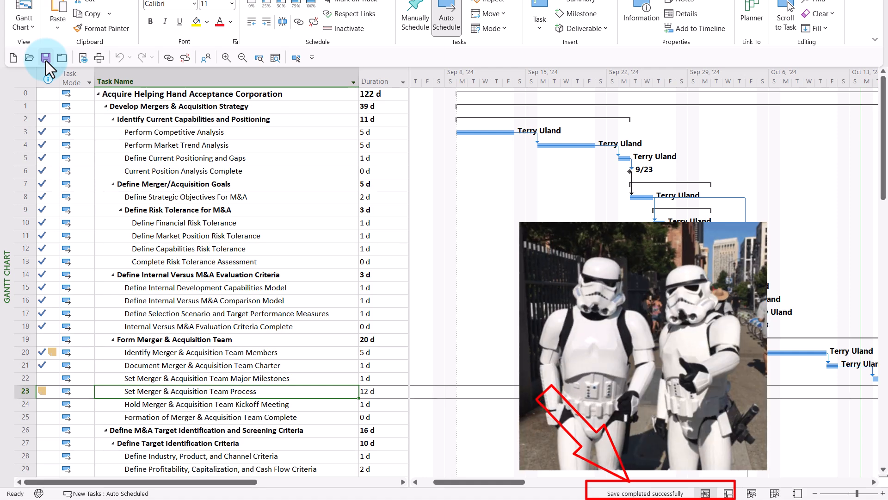